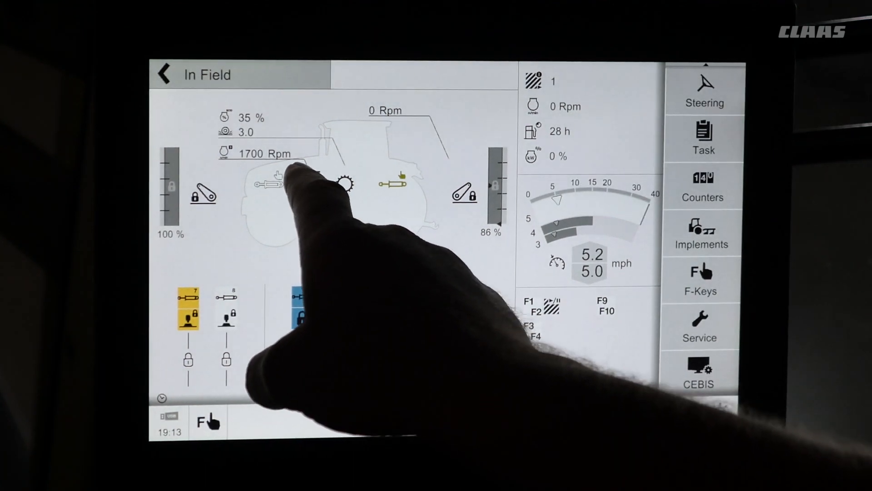
# Bring up the Engine speed memo panel listing memo 1 at 1700 rpm and memo 2 at 2000 rpm.
pyautogui.click(284, 178)
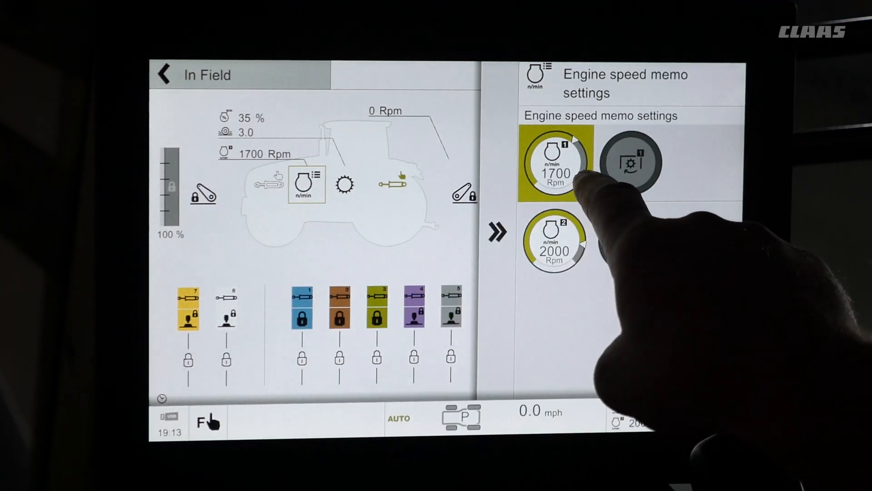
# Edit memo 1 and raise its value from 1700 to 1850 rpm.
pyautogui.click(552, 162)
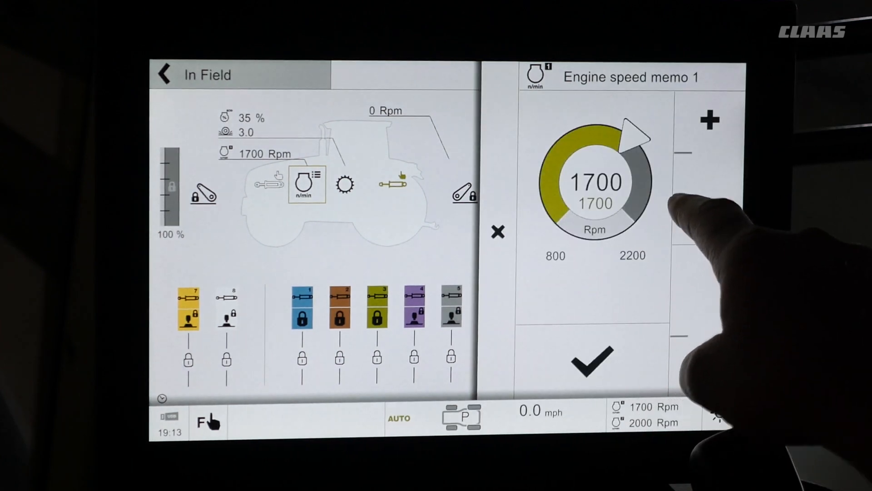
pyautogui.click(707, 120)
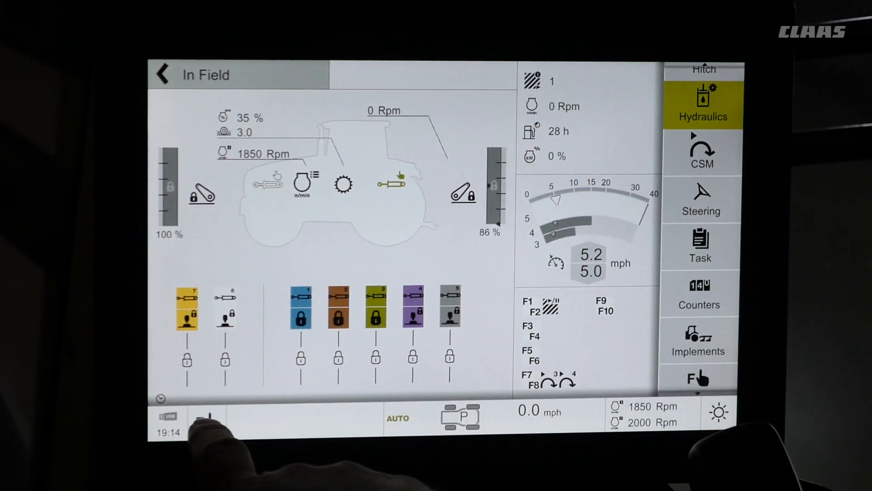
# View the F-key assignments, then the manual brightness setting at 100%.
pyautogui.click(206, 418)
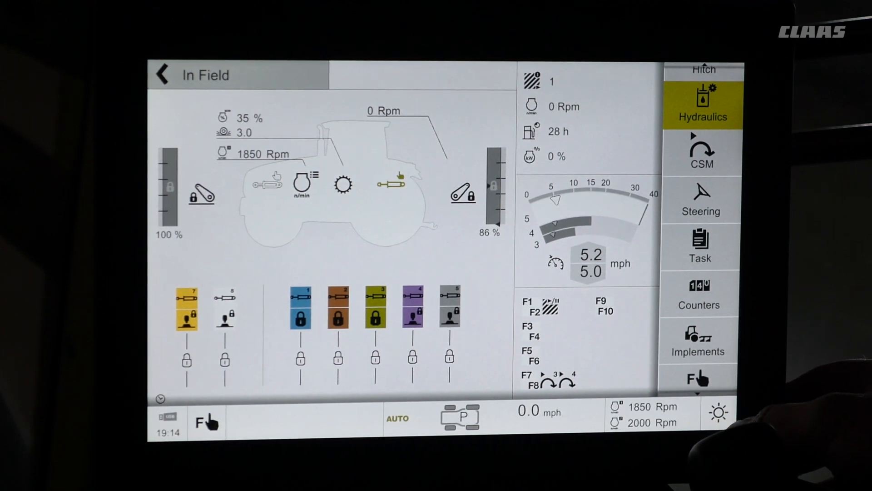
pyautogui.click(718, 412)
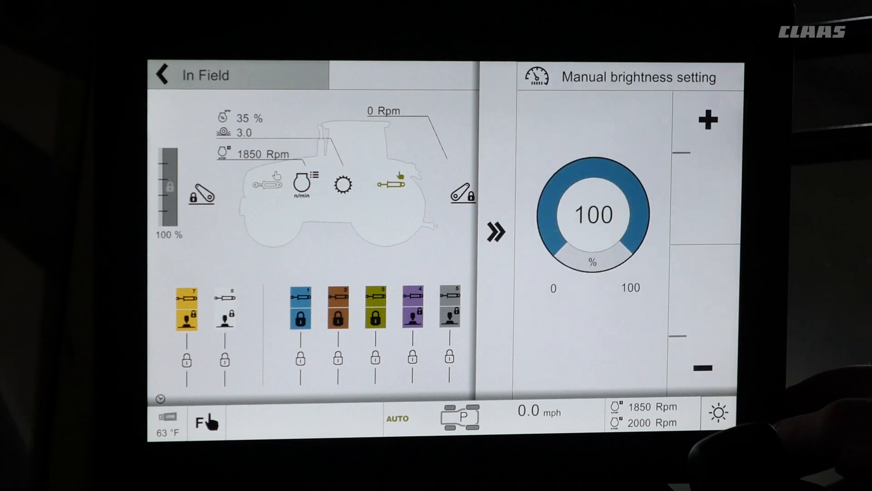